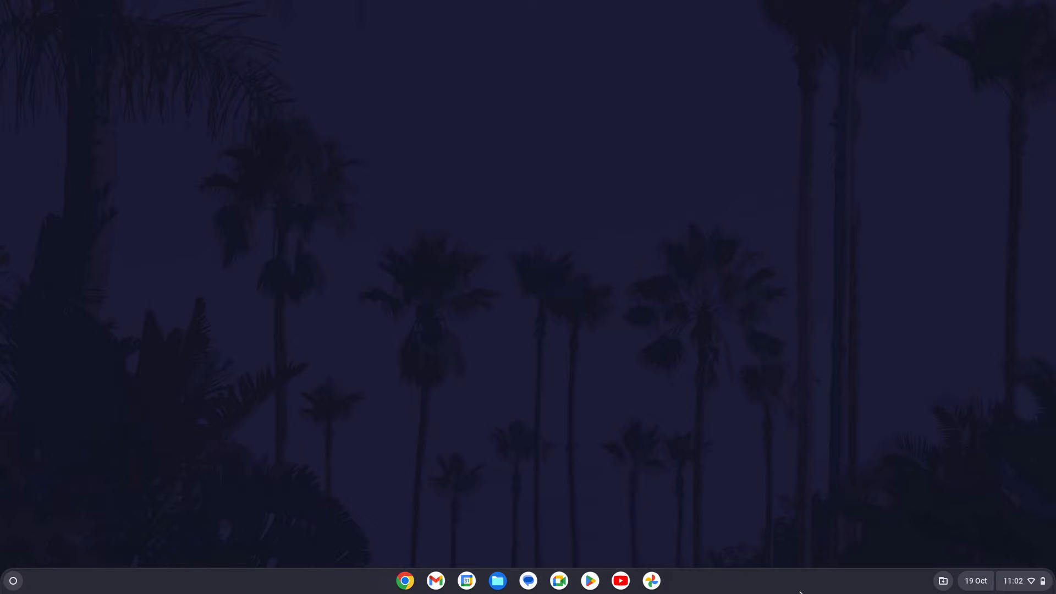
pyautogui.moveTo(22, 557)
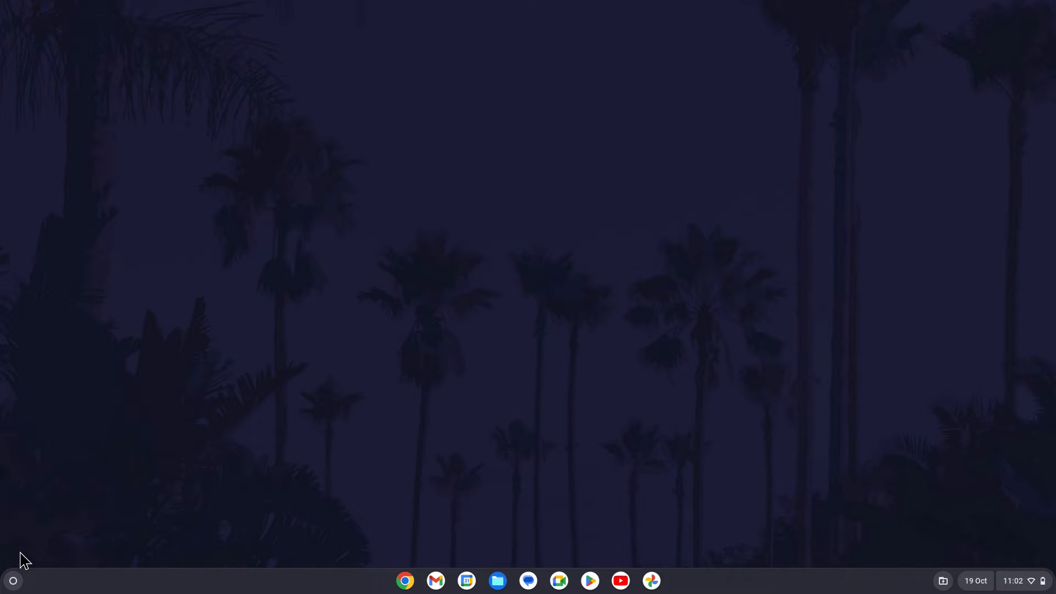
# Step: Launch Settings from the Quick Settings panel in the shelf
pyautogui.click(13, 581)
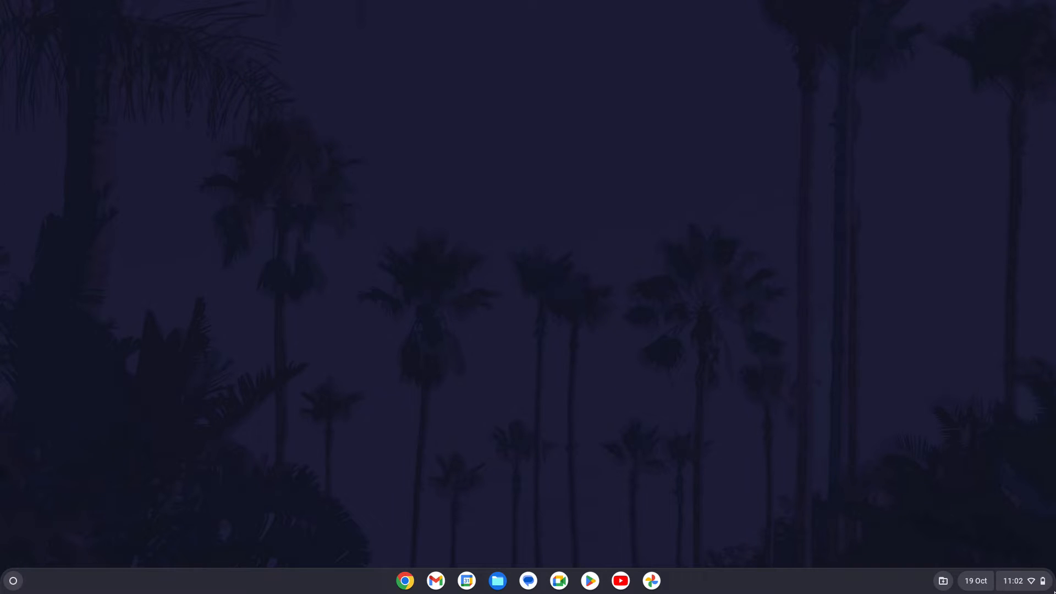
pyautogui.click(1018, 581)
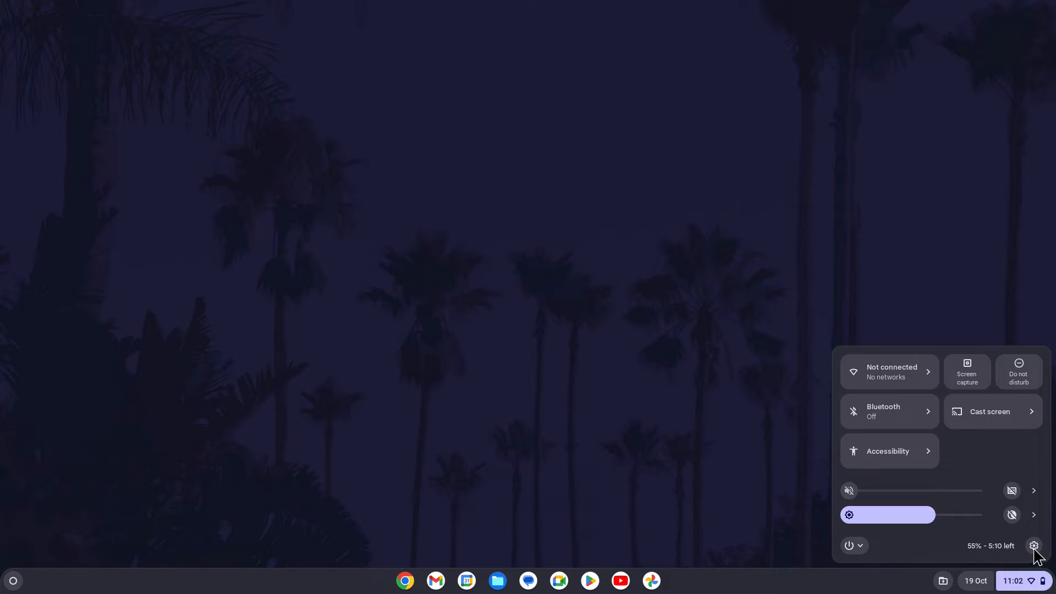
pyautogui.click(1033, 546)
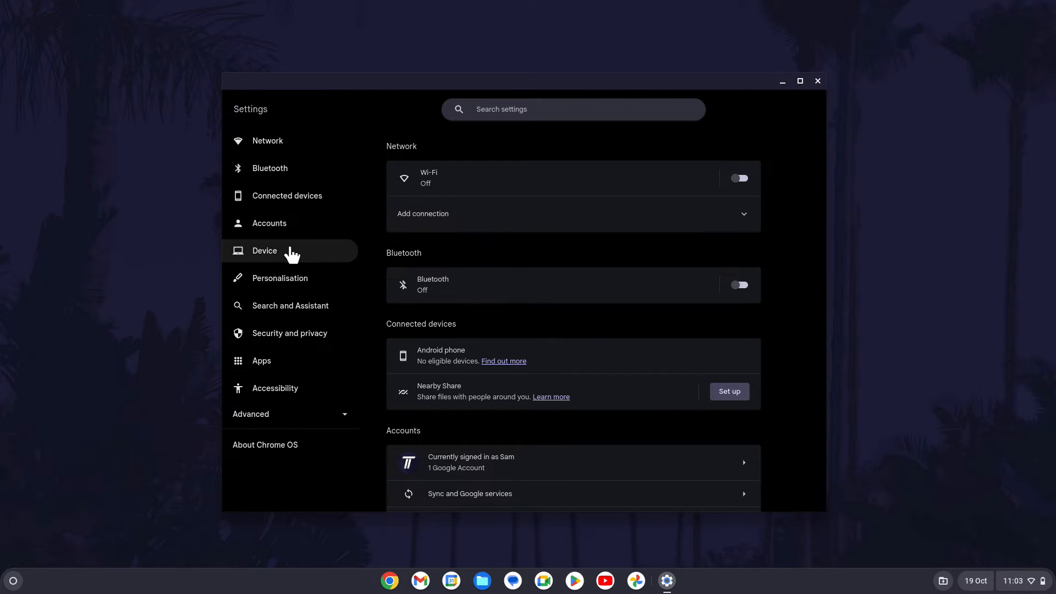
# Step: Go to Device > Displays and scroll down to the Night Light section
pyautogui.click(264, 251)
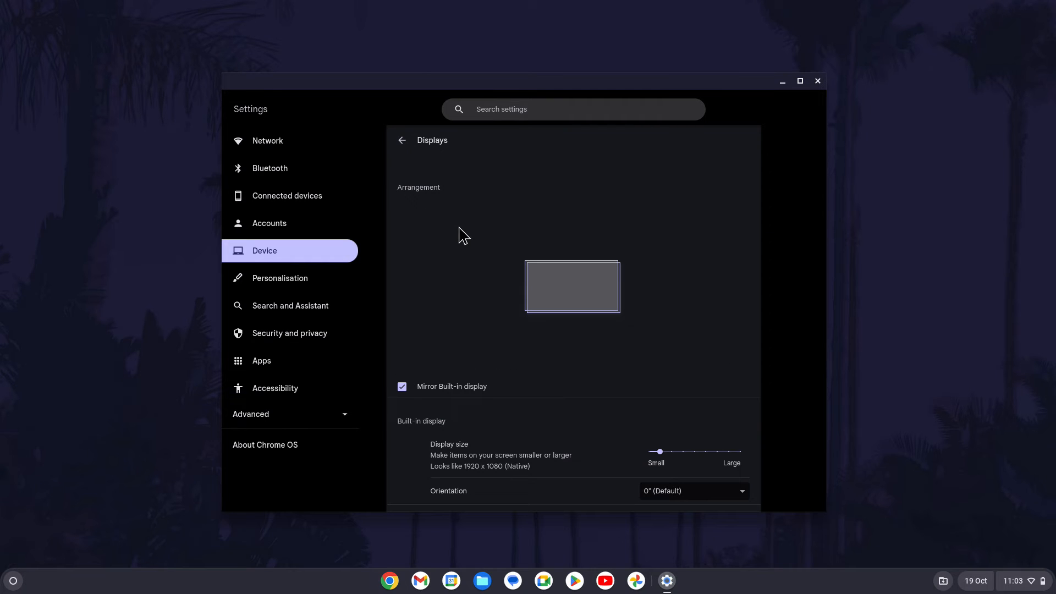
pyautogui.scroll(-3)
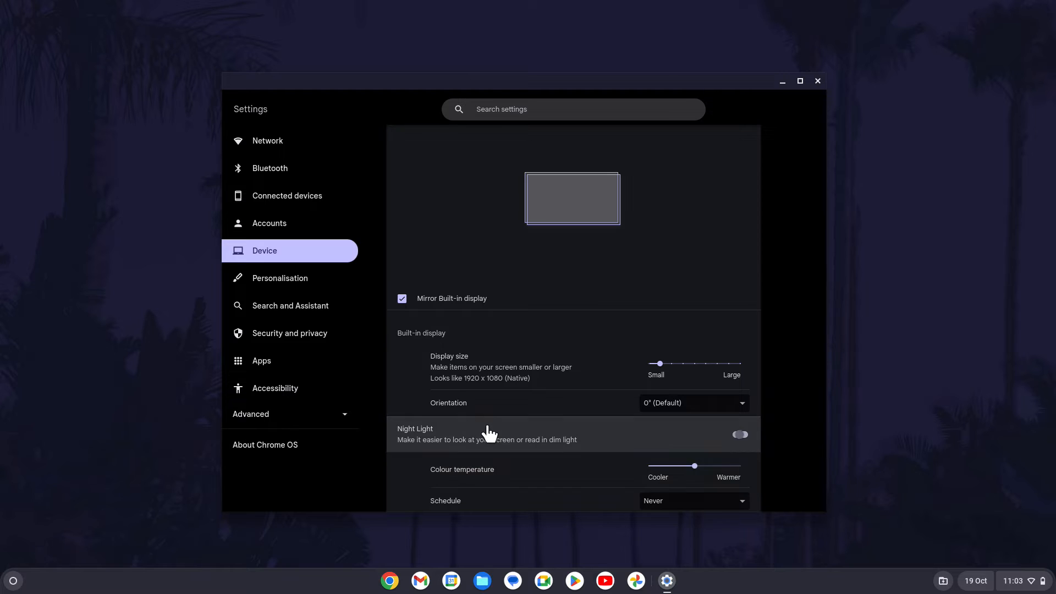
# Step: Enable Night Light and set its schedule to Customised (18:00–06:00)
pyautogui.click(740, 434)
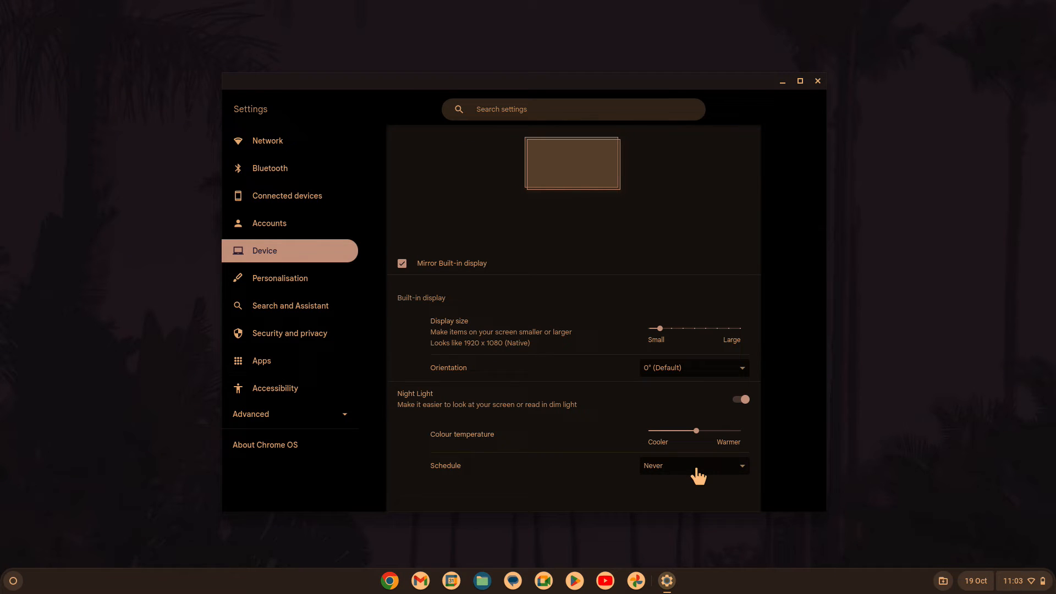
pyautogui.click(694, 465)
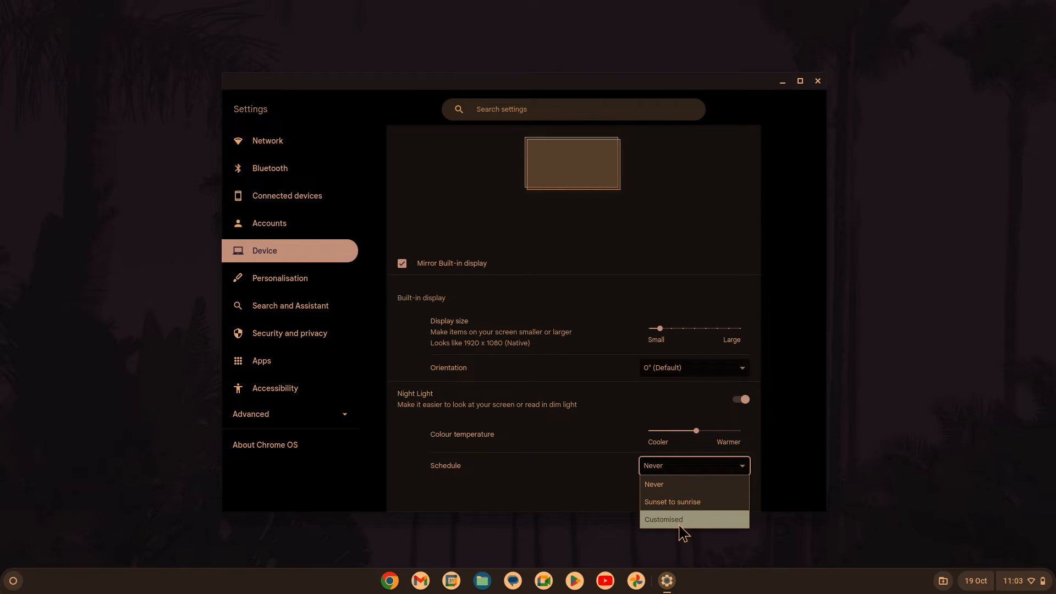
pyautogui.click(663, 520)
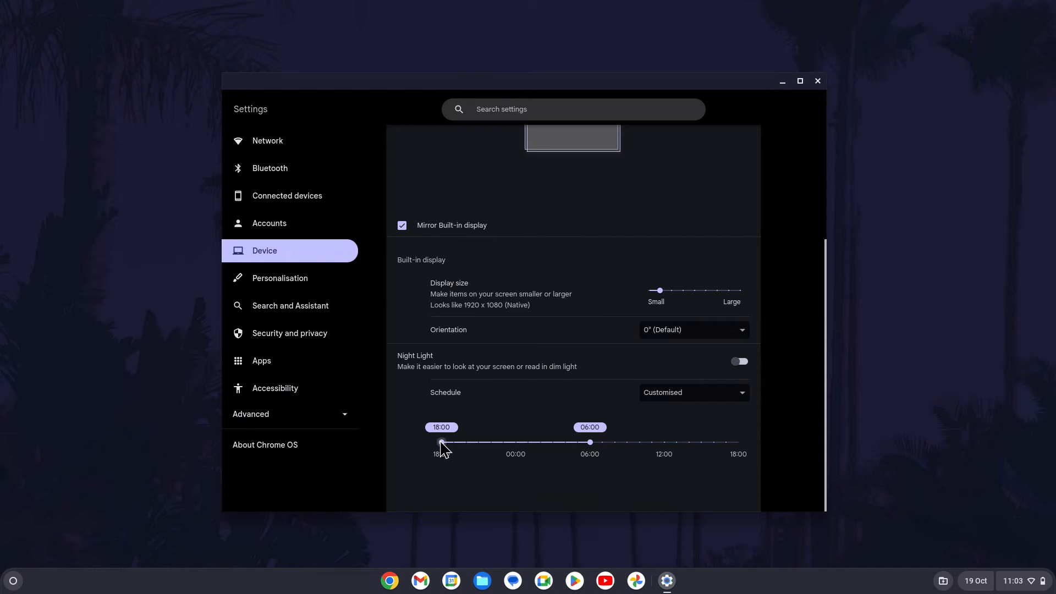
# Step: Move the schedule start to 19:25 and the end to about 06:26
pyautogui.moveTo(440, 441); pyautogui.dragTo(459, 442)
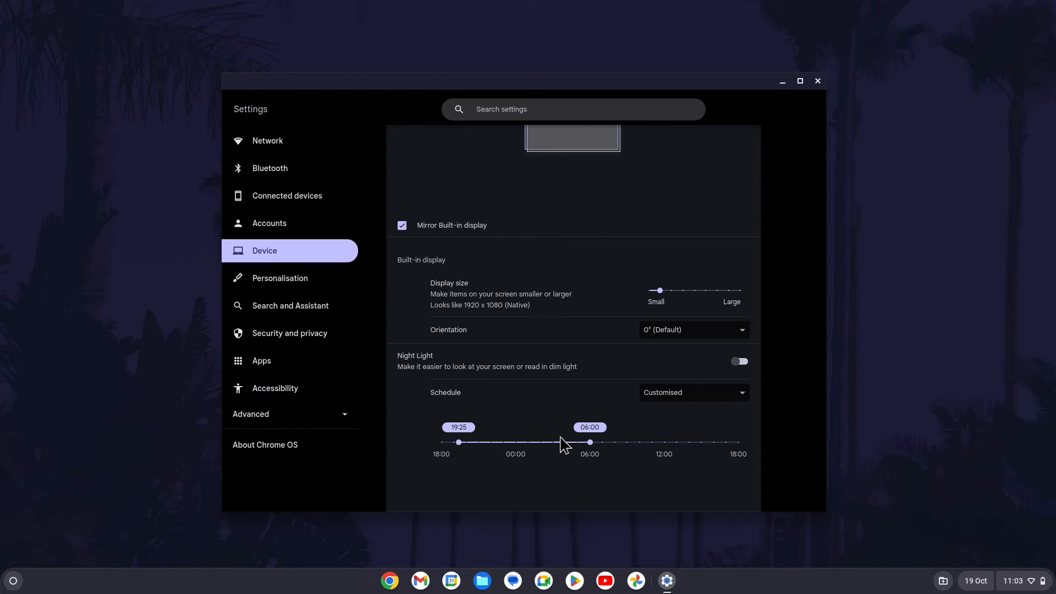
pyautogui.click(740, 361)
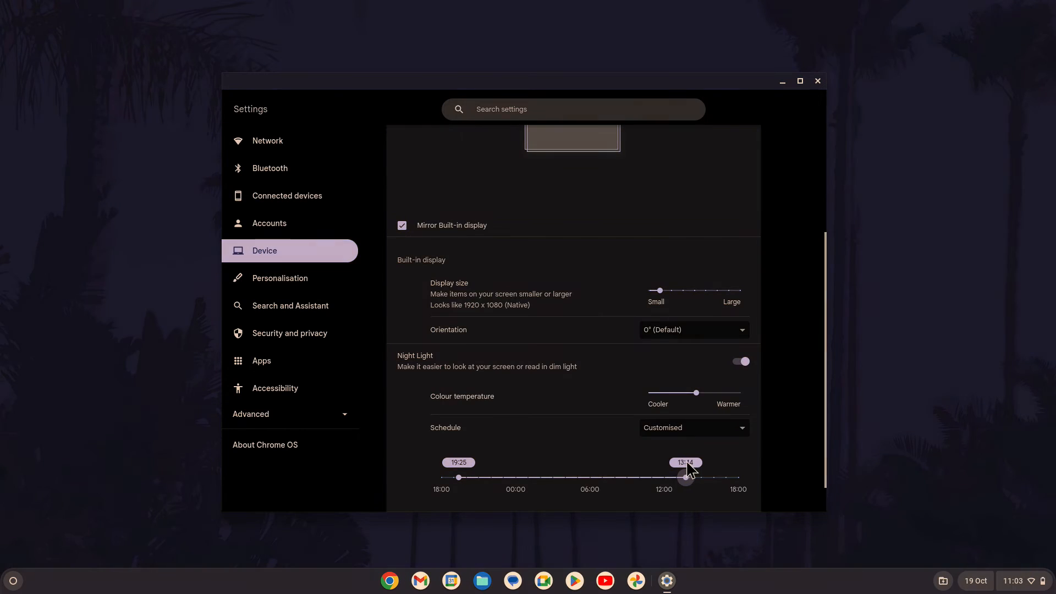
pyautogui.click(740, 361)
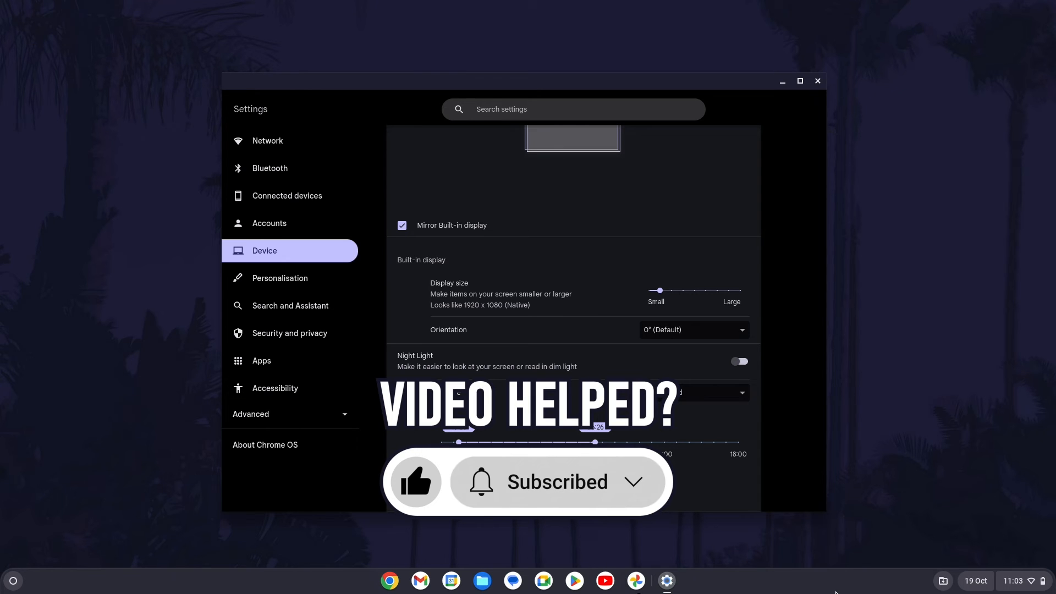
pyautogui.click(740, 361)
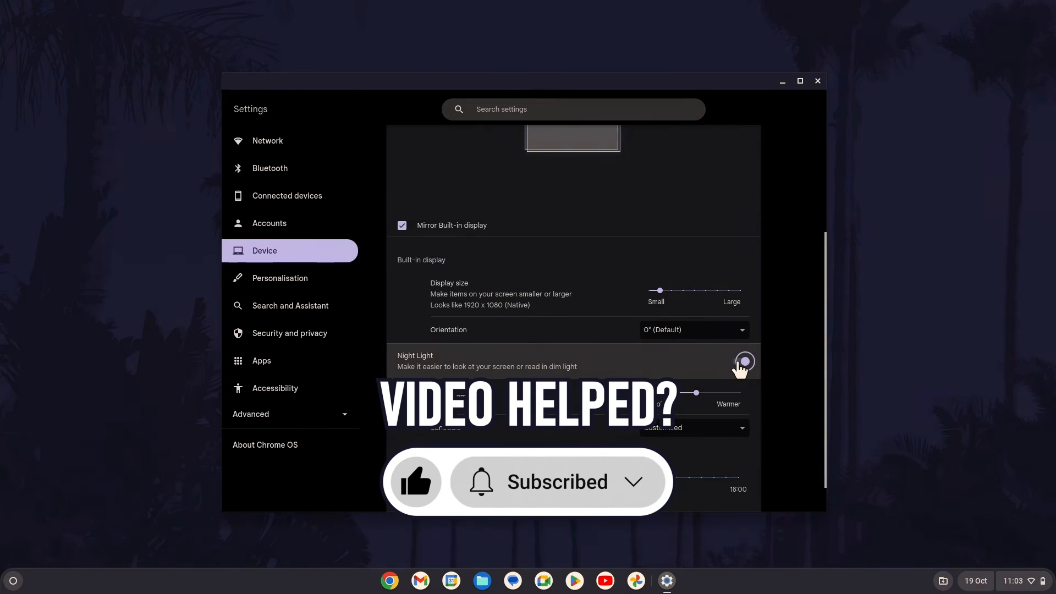
pyautogui.click(743, 361)
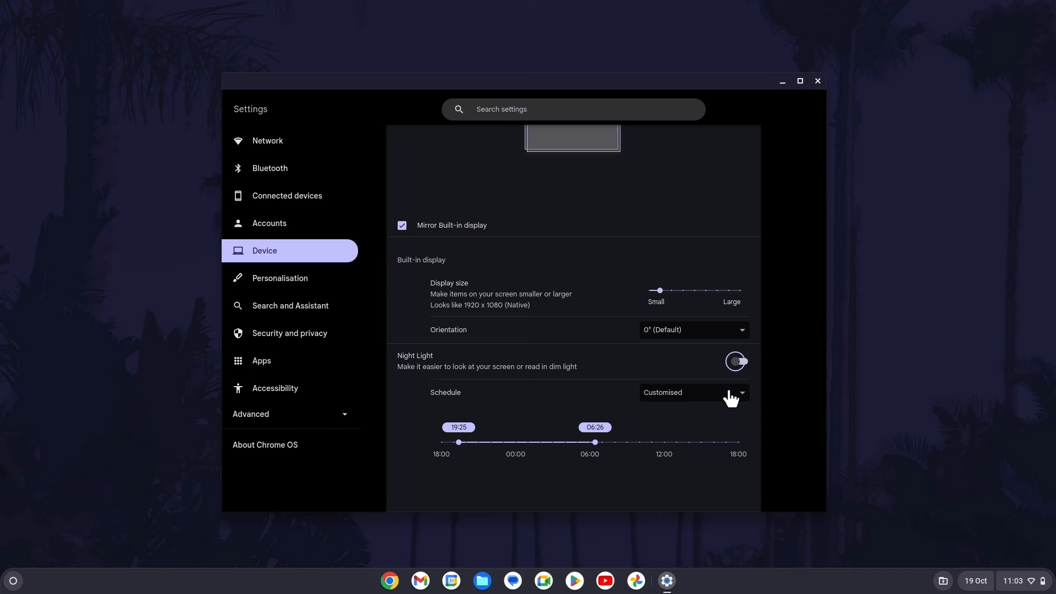
pyautogui.click(694, 392)
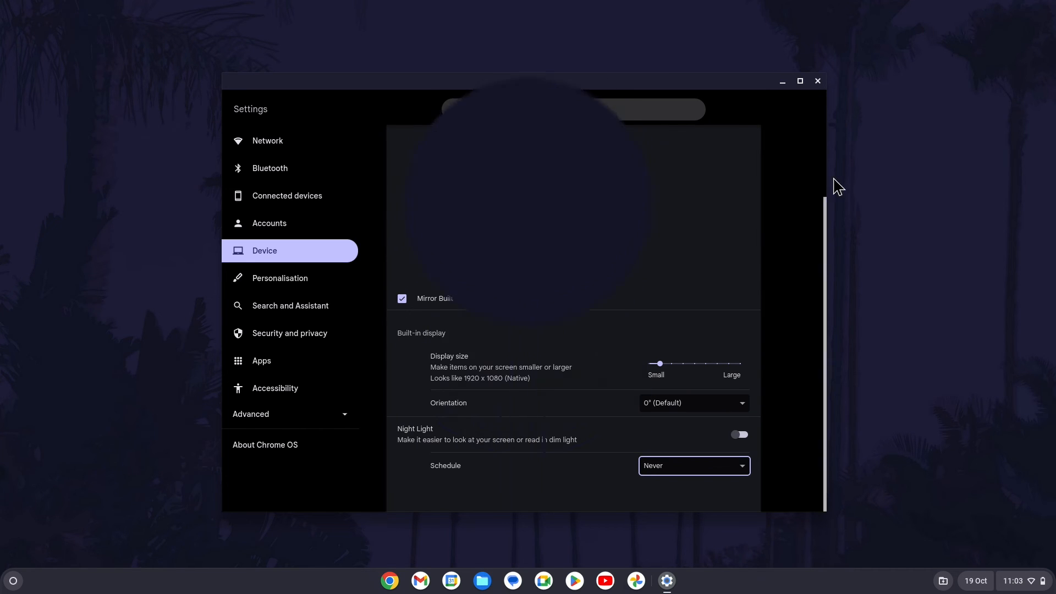